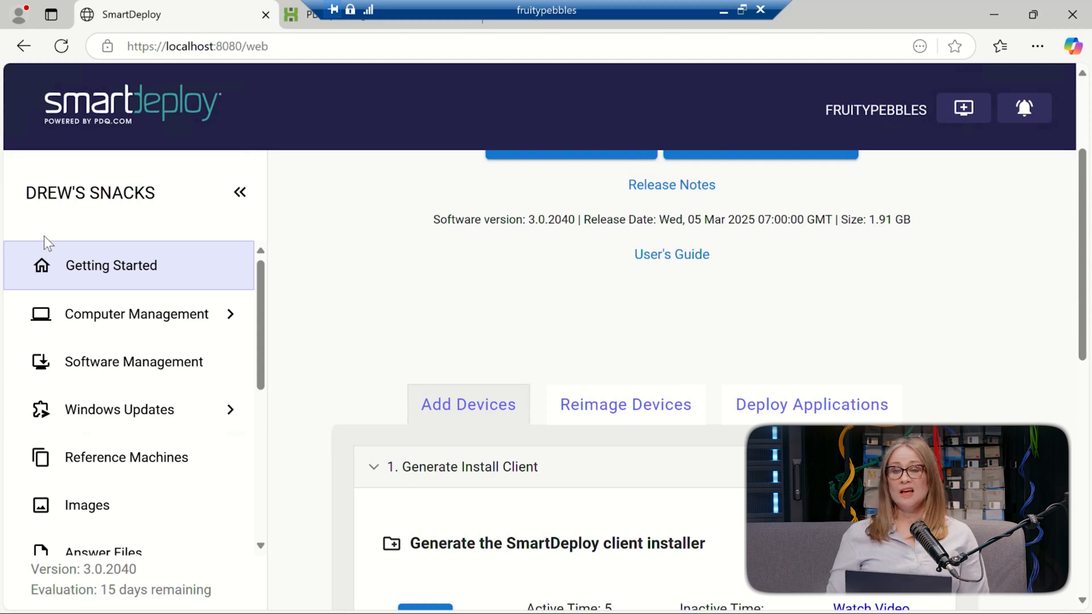
mouse_move(542, 354)
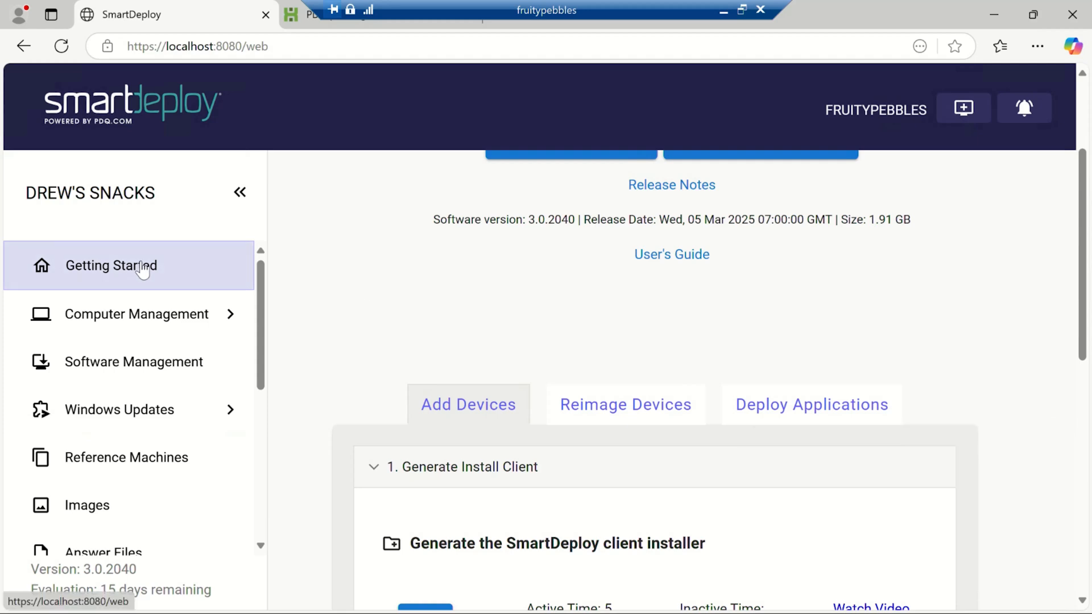
mouse_move(542, 354)
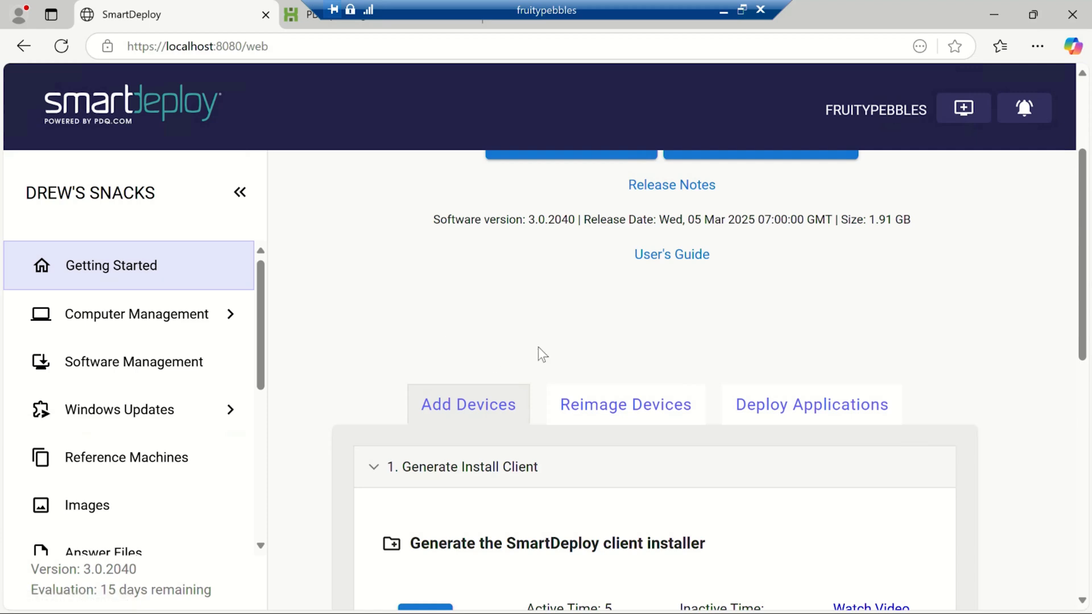
Step: Generate the 64-bit client installer to C:\SmartDeploy\SDClientSetup.msi, keeping the default API URL
scroll("down", 3)
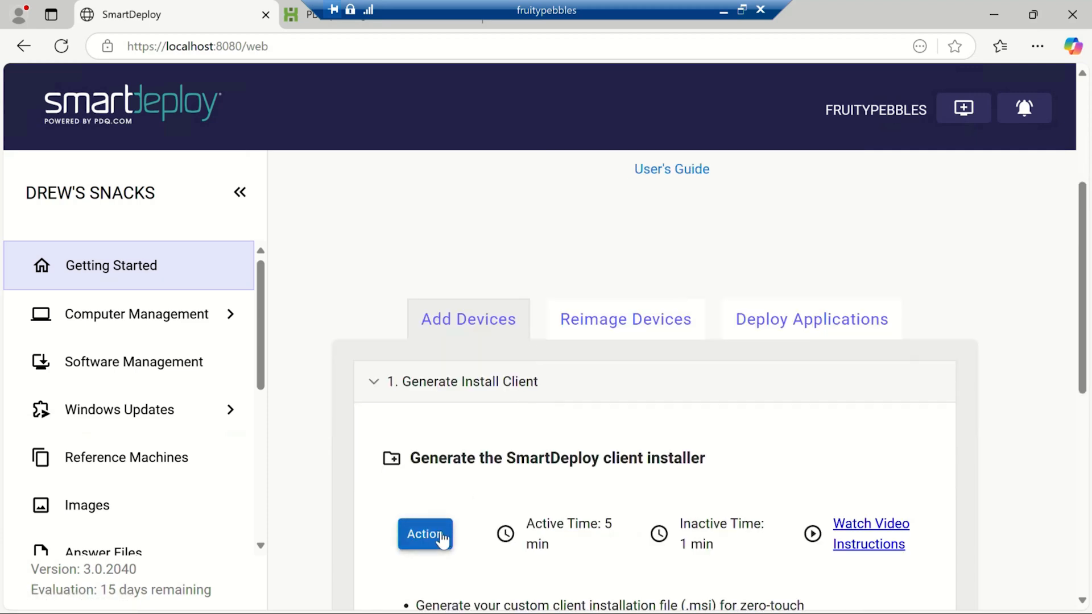
left_click(425, 534)
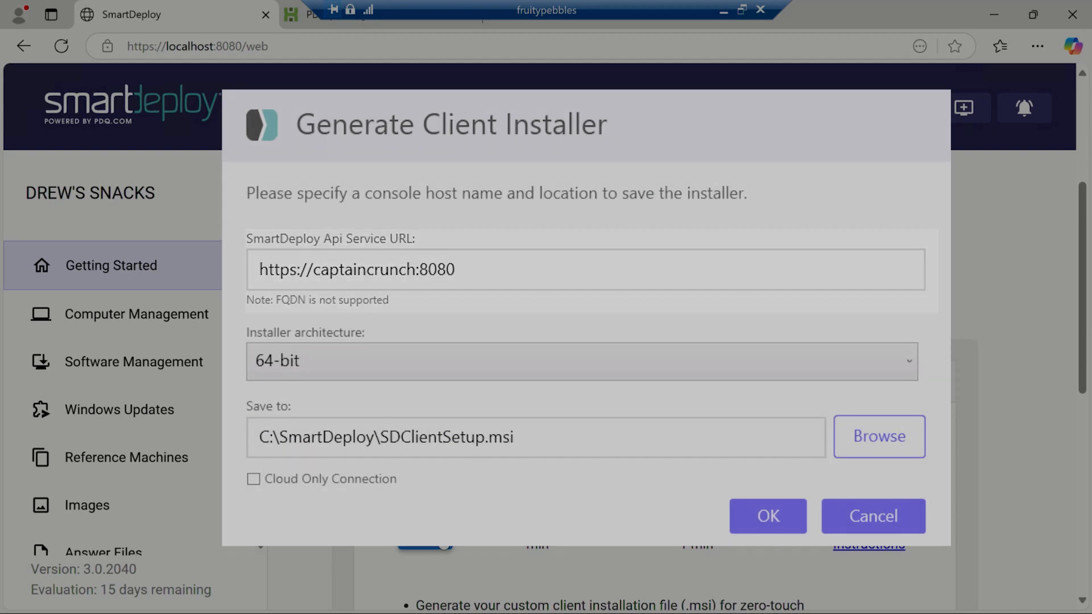
mouse_move(767, 516)
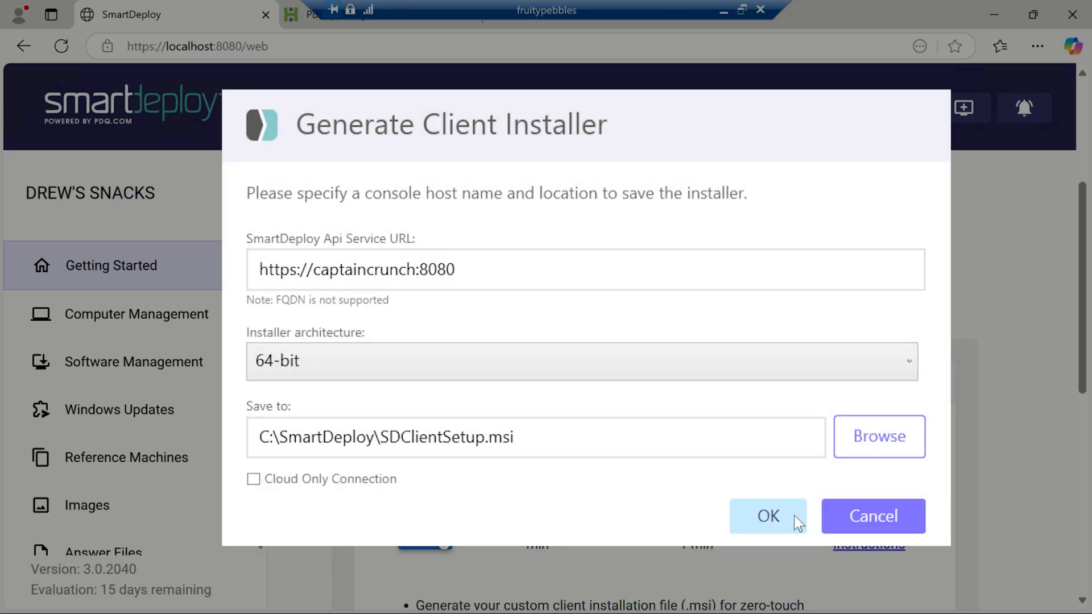
left_click(768, 516)
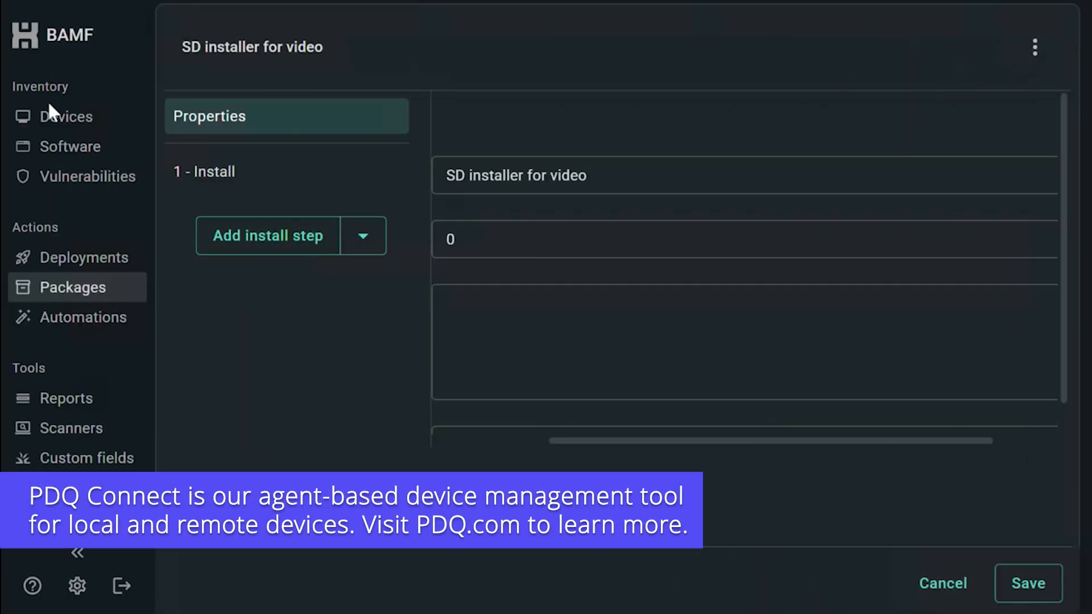
Step: Deploy 'SD installer for video' to APPA from PDQ Connect inventory, then view APPA's SmartDeploy details
left_click(66, 116)
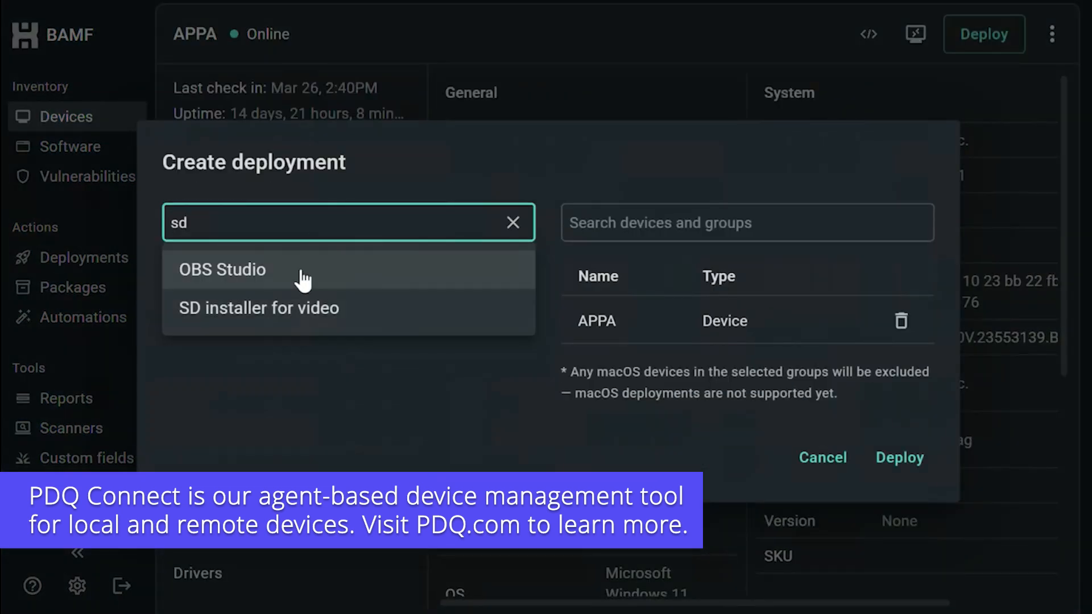
left_click(899, 458)
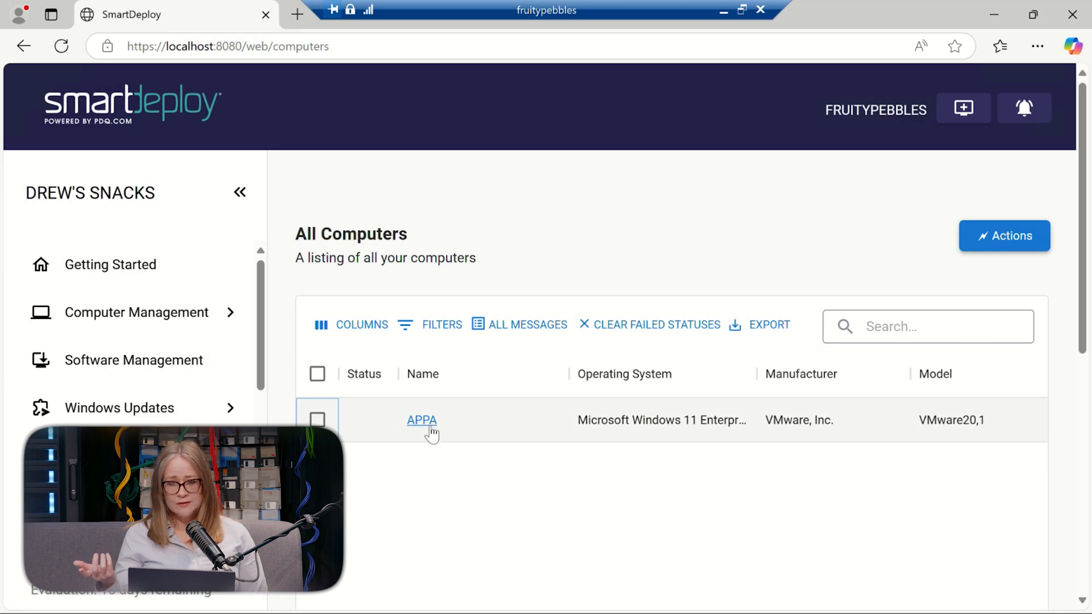
left_click(422, 420)
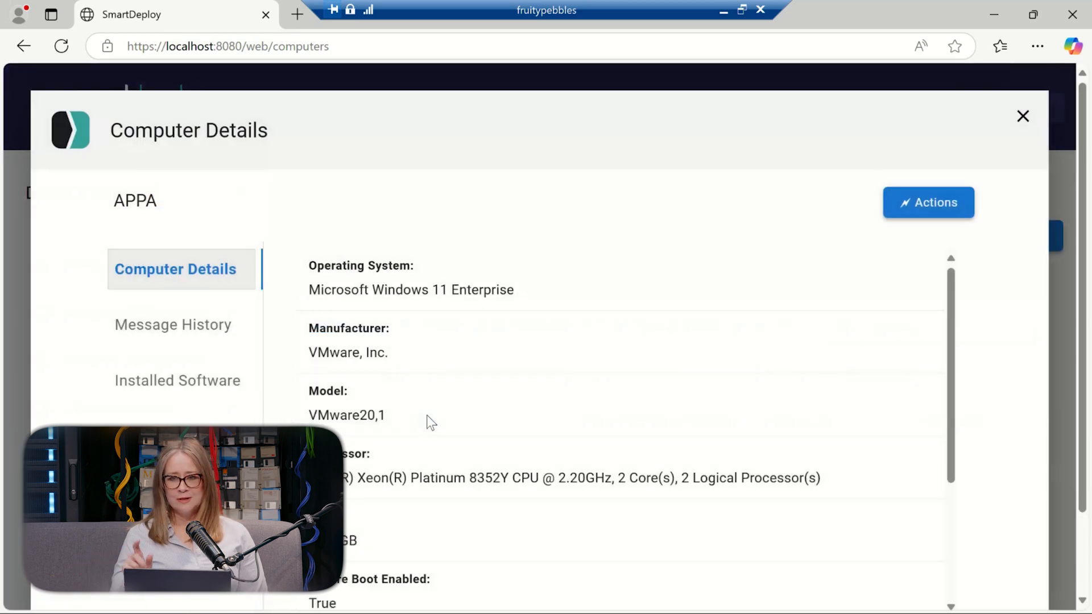
mouse_move(474, 328)
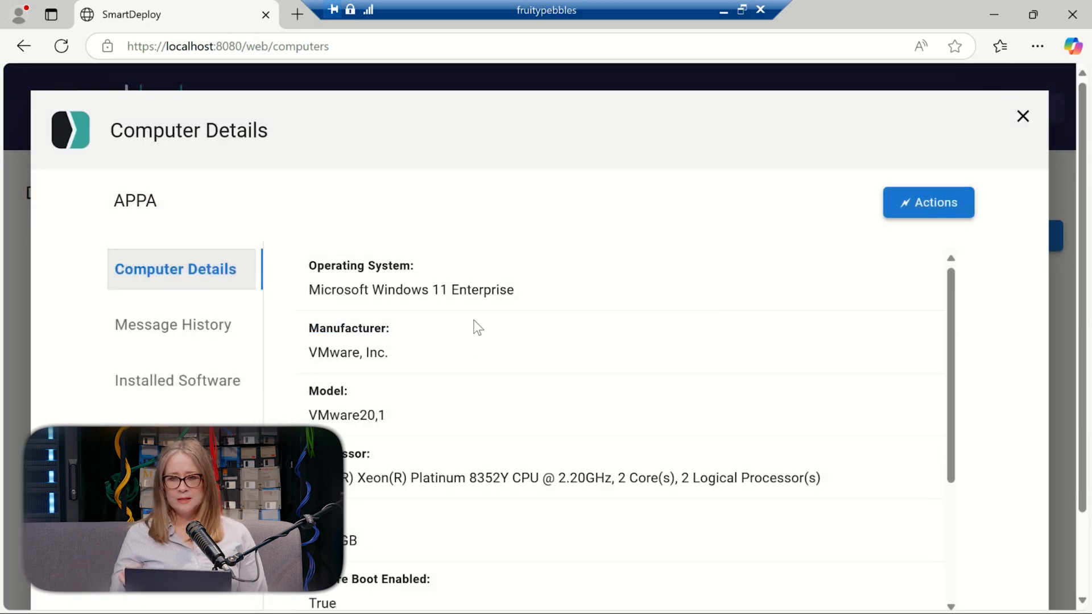
left_click(928, 202)
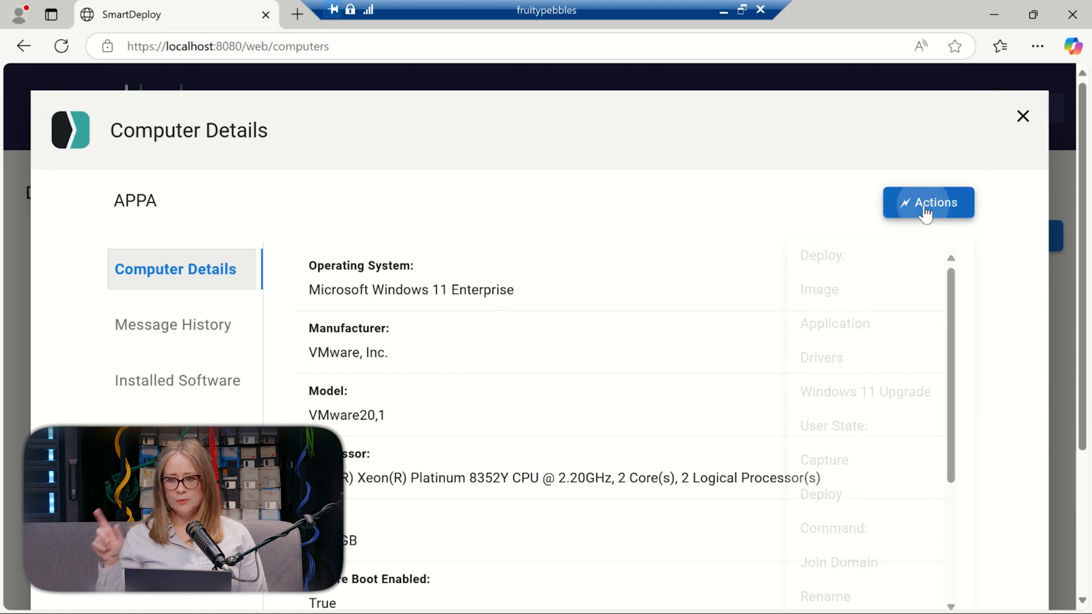
left_click(927, 202)
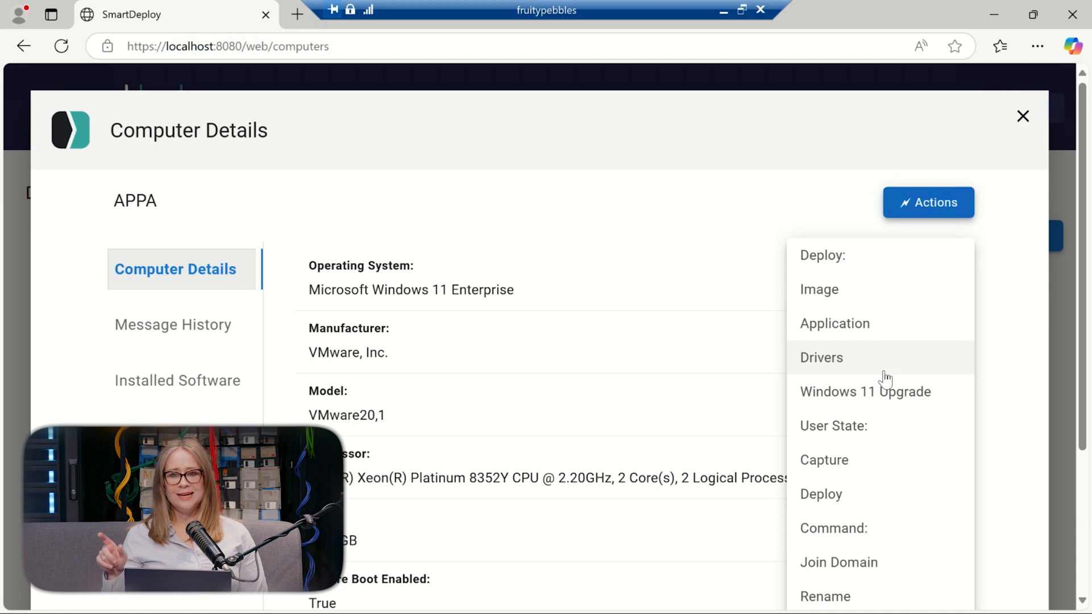
mouse_move(843, 294)
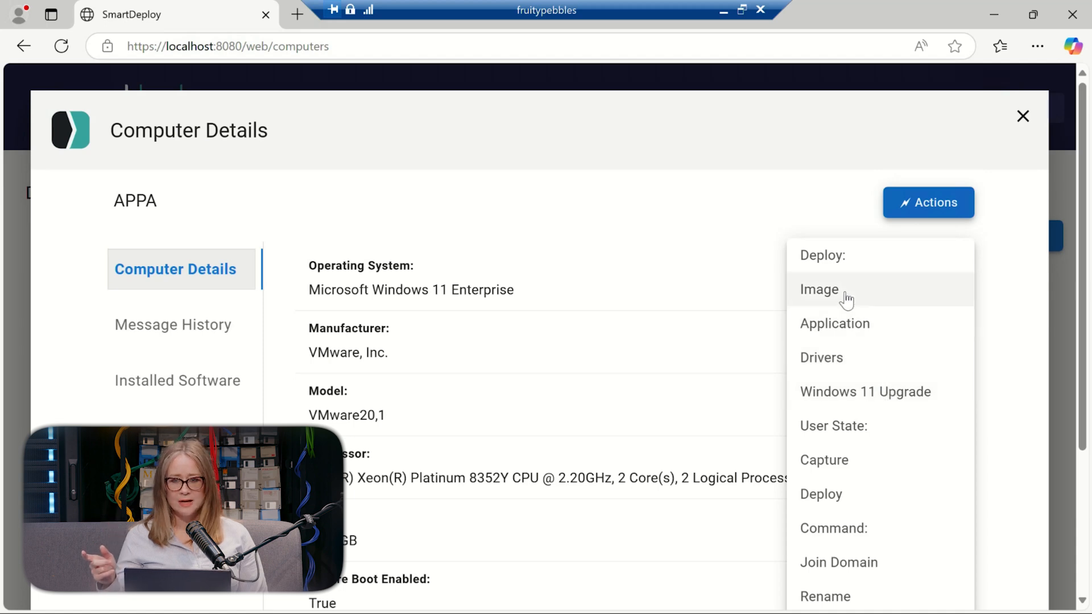
mouse_move(861, 320)
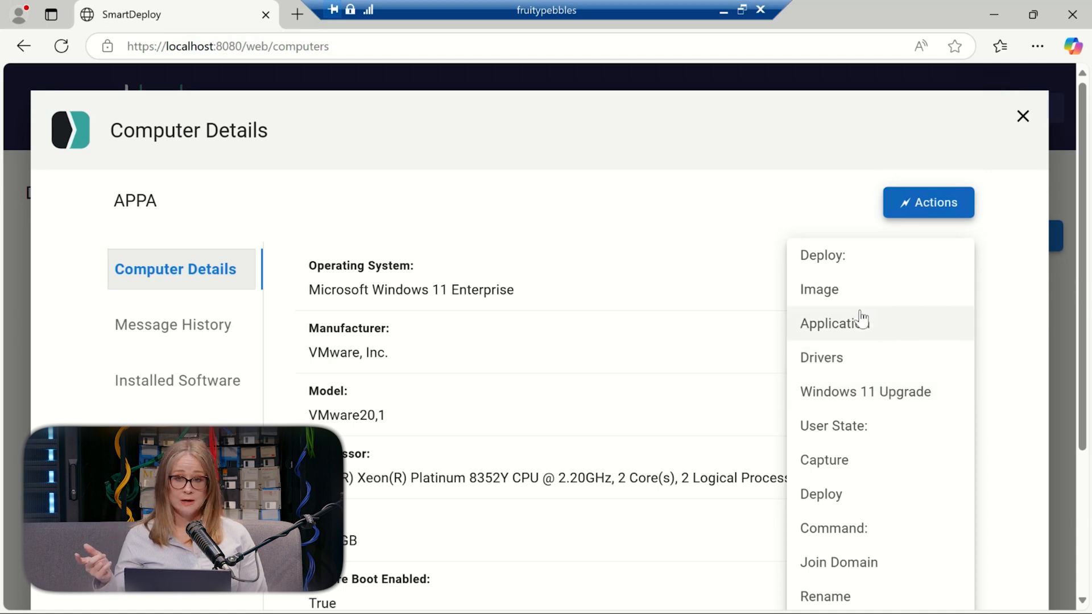
mouse_move(879, 392)
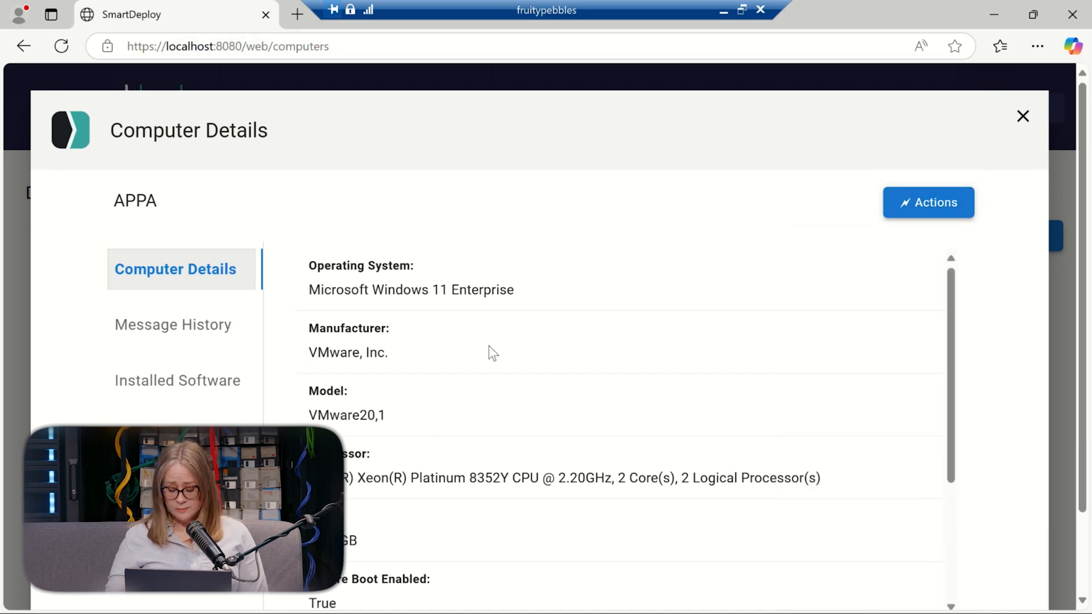
scroll("down", 3)
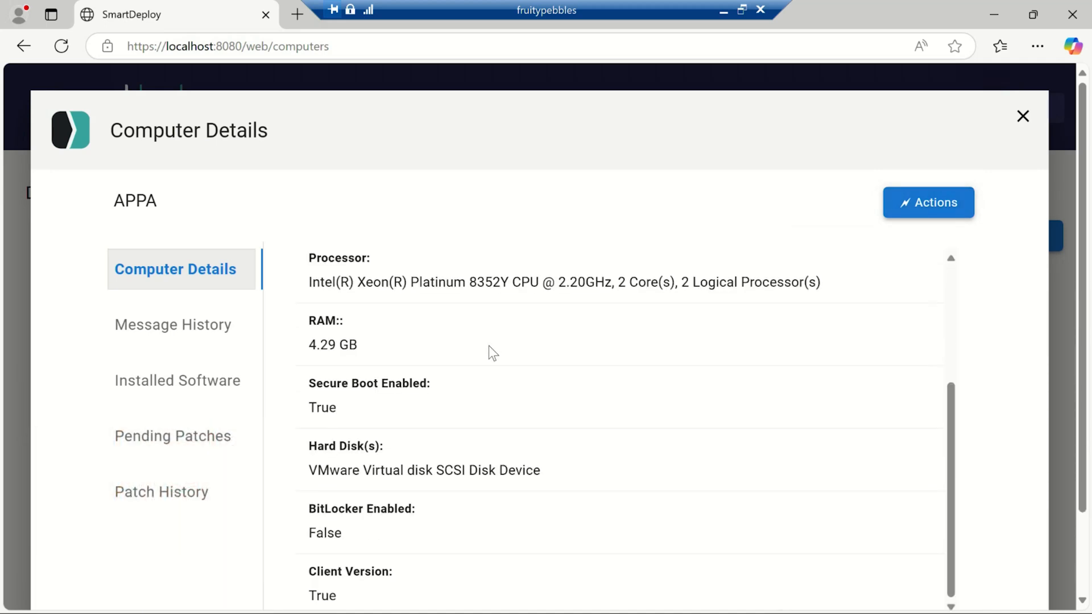